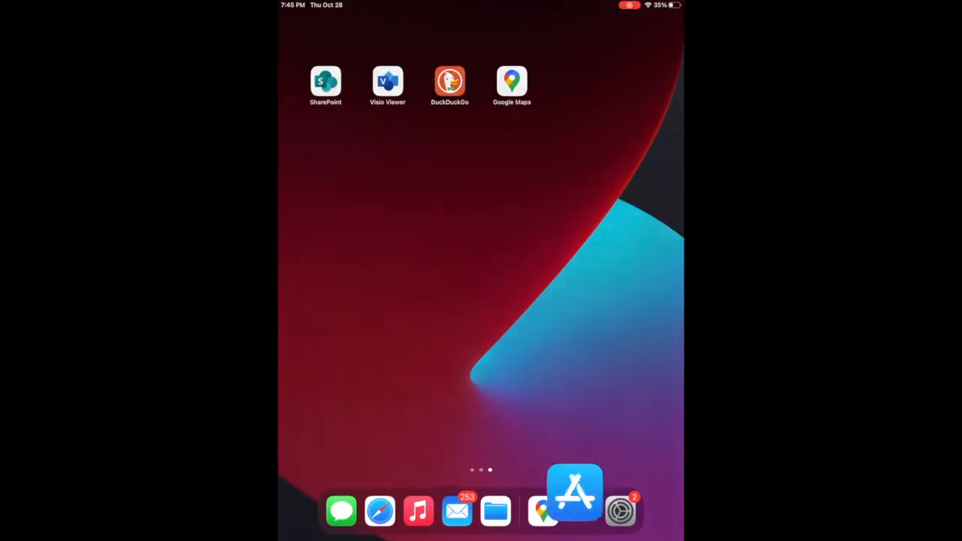
Step: Download the spacedesk multi monitor app from the iPad App Store
left_click(575, 492)
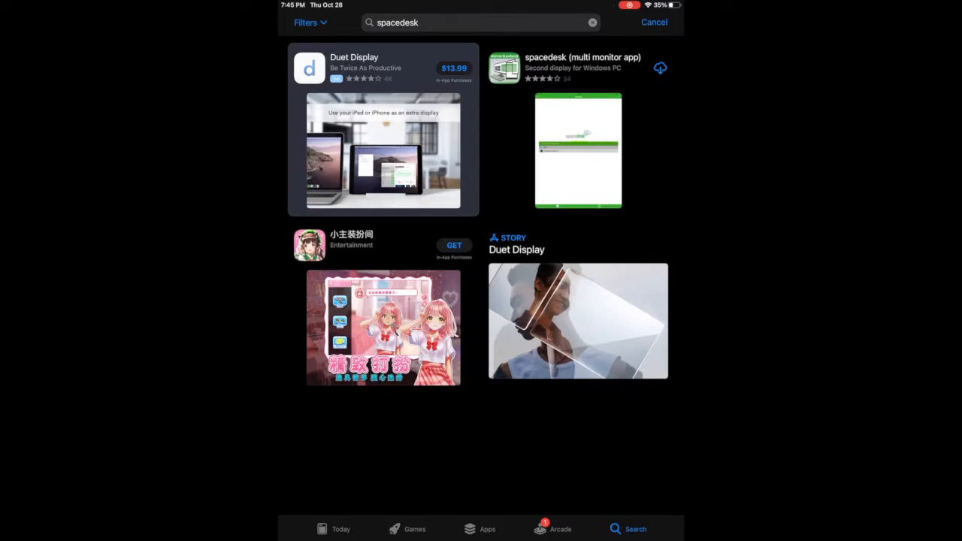
left_click(660, 67)
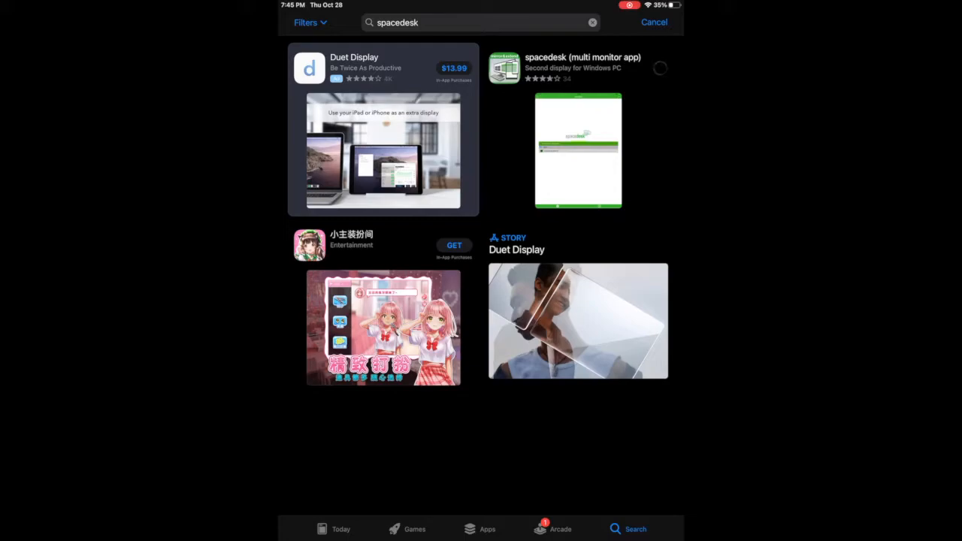
left_click(659, 67)
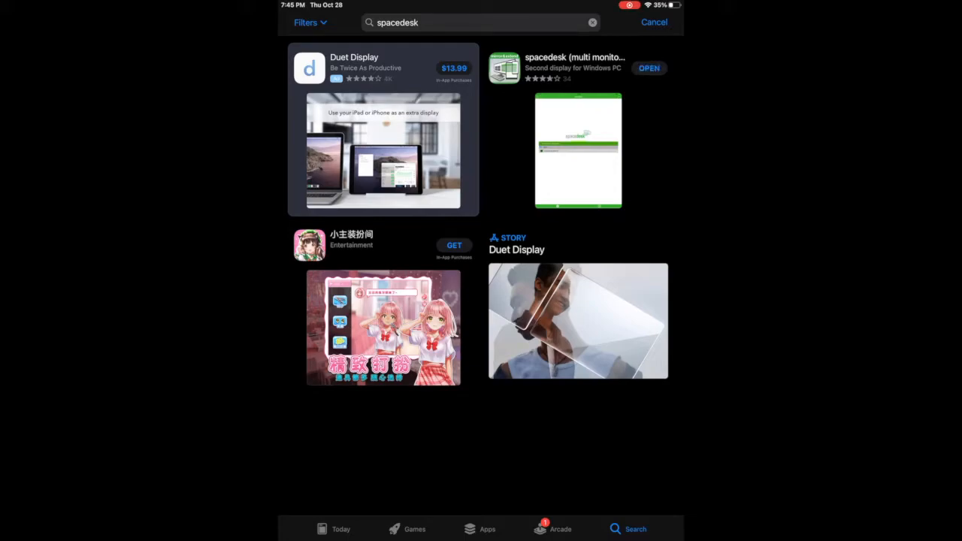
Step: Launch spacedesk, allow local network device discovery, and dismiss the important info notice
left_click(649, 67)
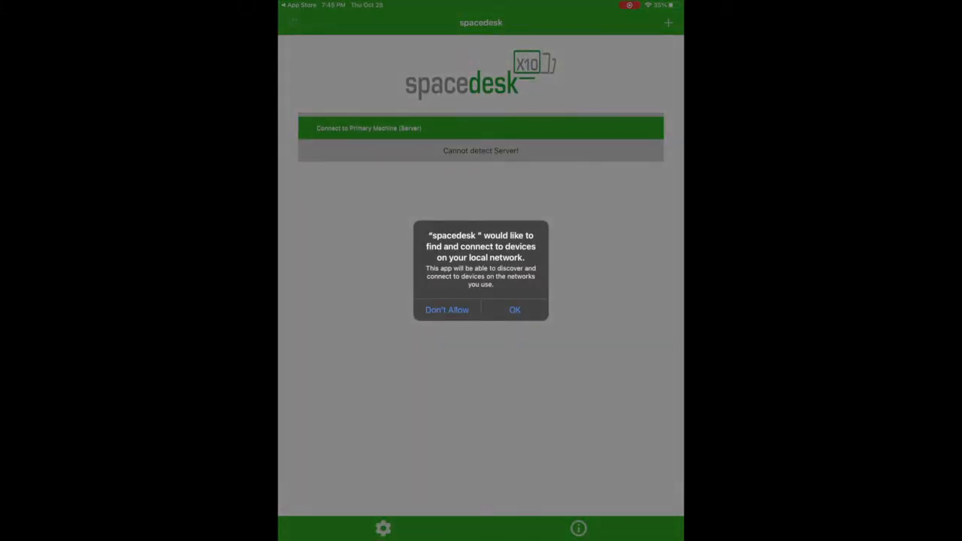
left_click(515, 310)
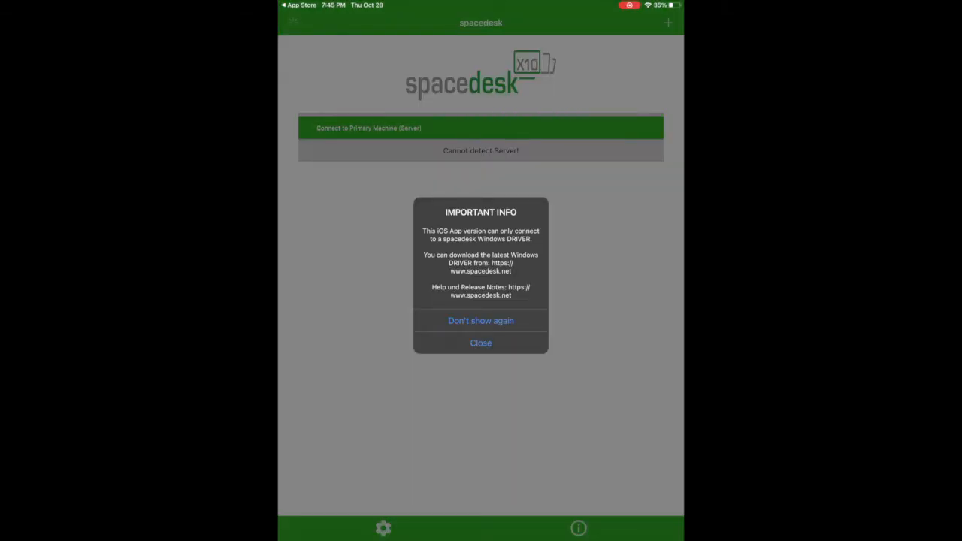
left_click(481, 343)
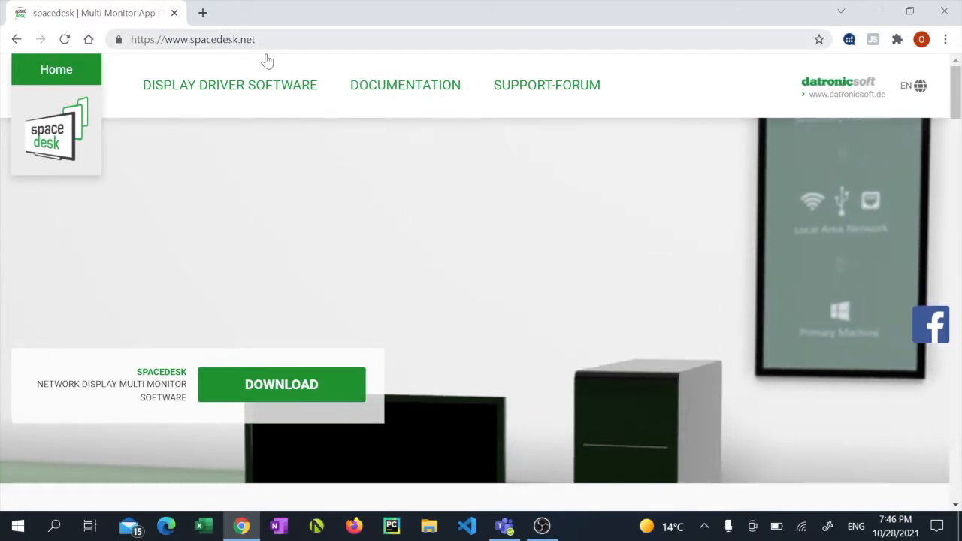
Step: Download the Windows 10/11 (64-bit) spacedesk driver .msi from spacedesk.net and run it
left_click(281, 384)
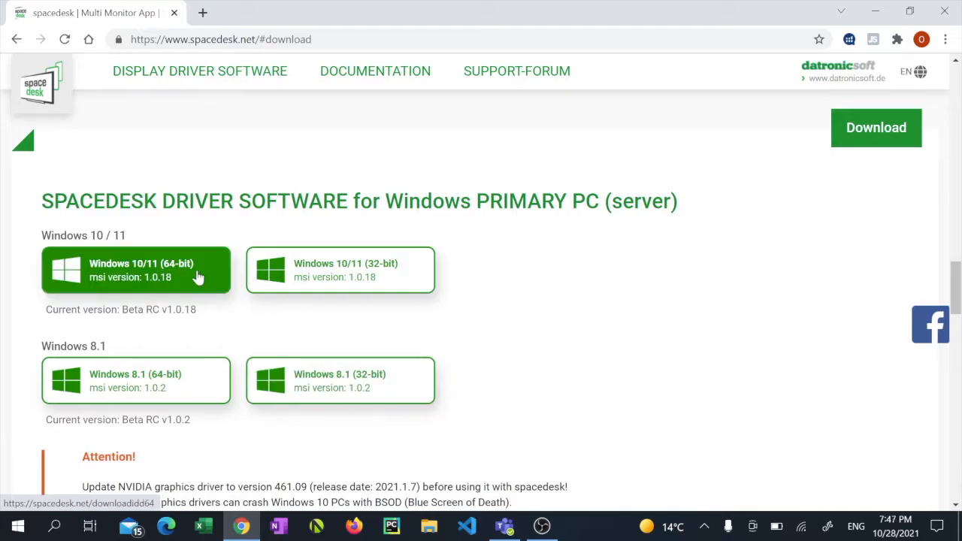
left_click(136, 270)
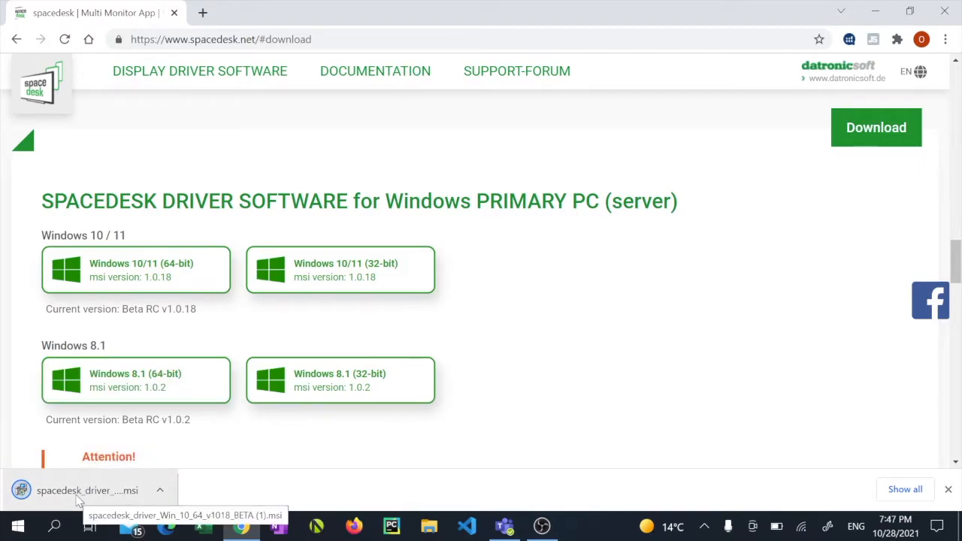
left_click(87, 491)
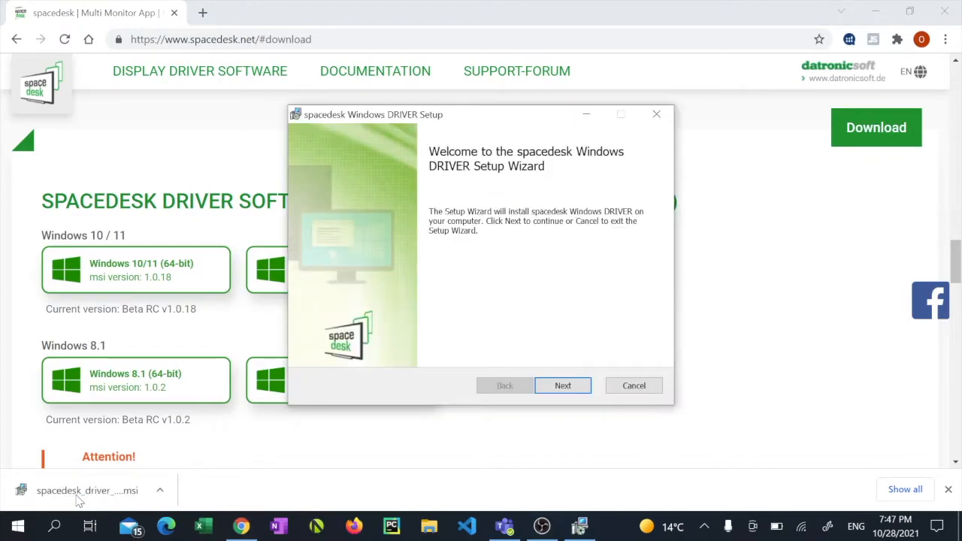
Step: Accept the license, keep the default folder and firewall exception, and start installing
left_click(563, 385)
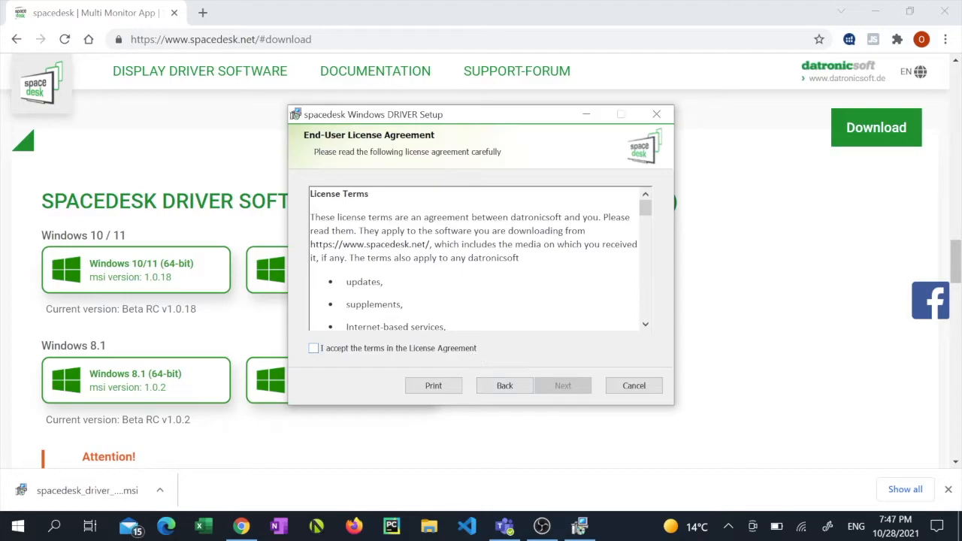
left_click(314, 348)
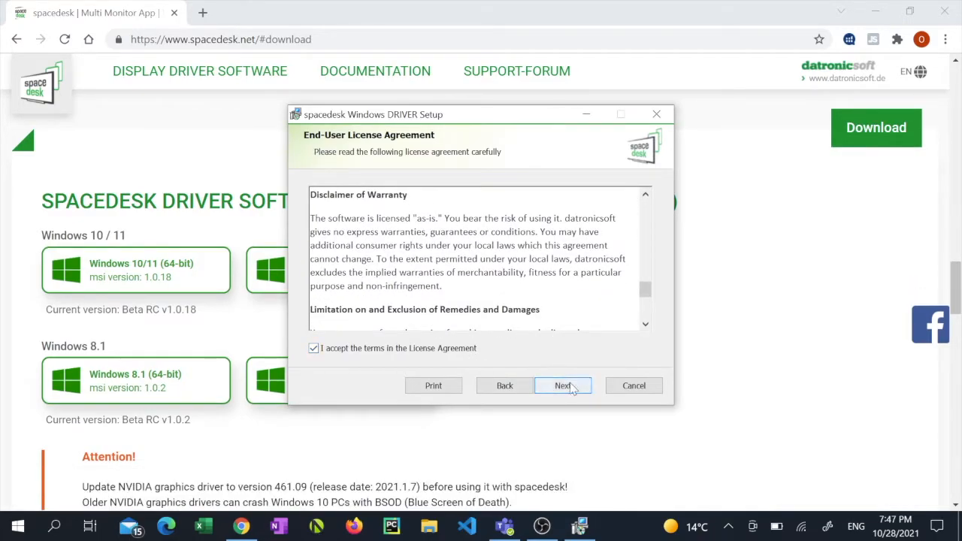
left_click(563, 386)
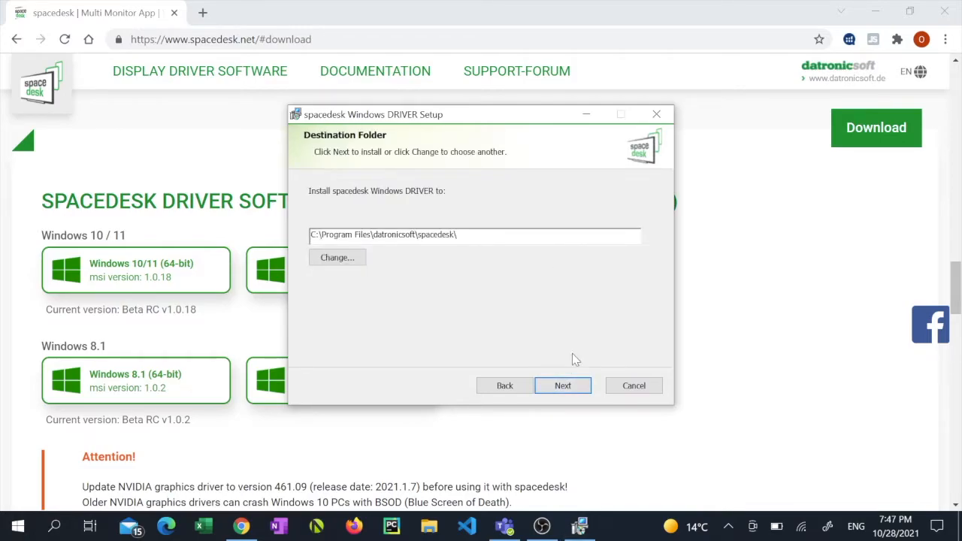
left_click(563, 386)
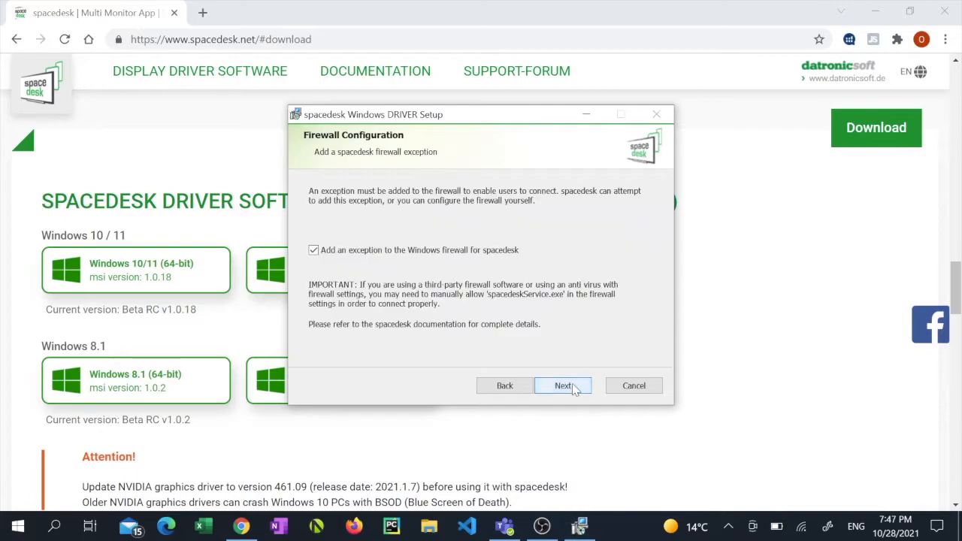
left_click(563, 385)
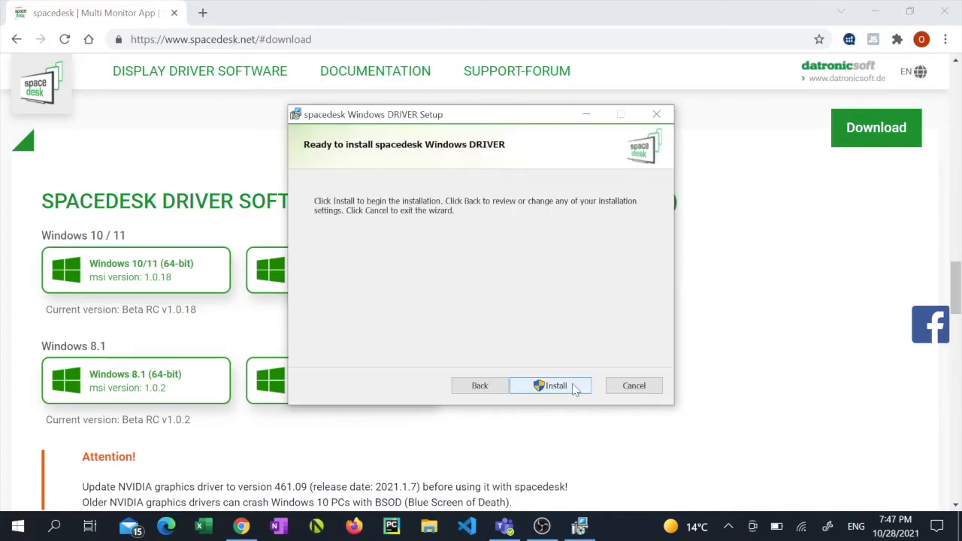
left_click(554, 385)
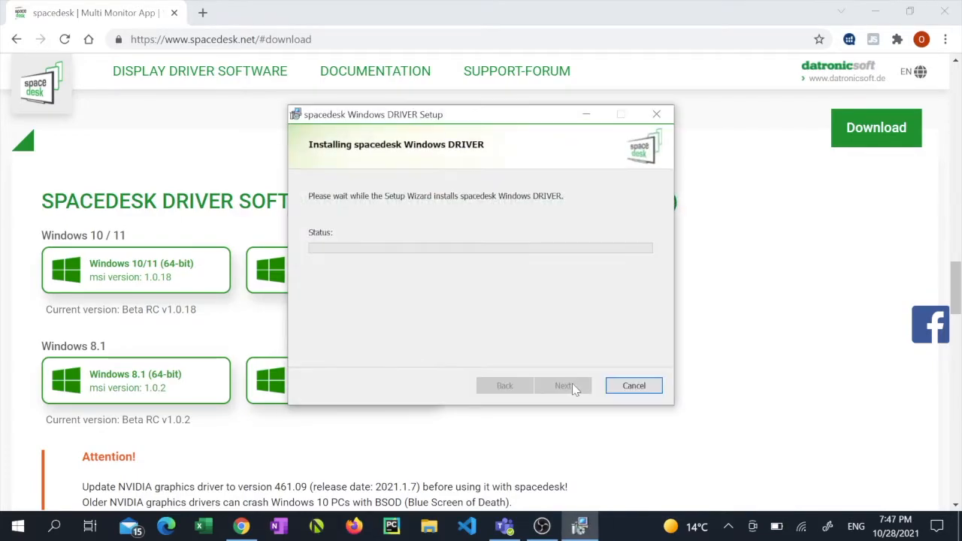
mouse_move(531, 358)
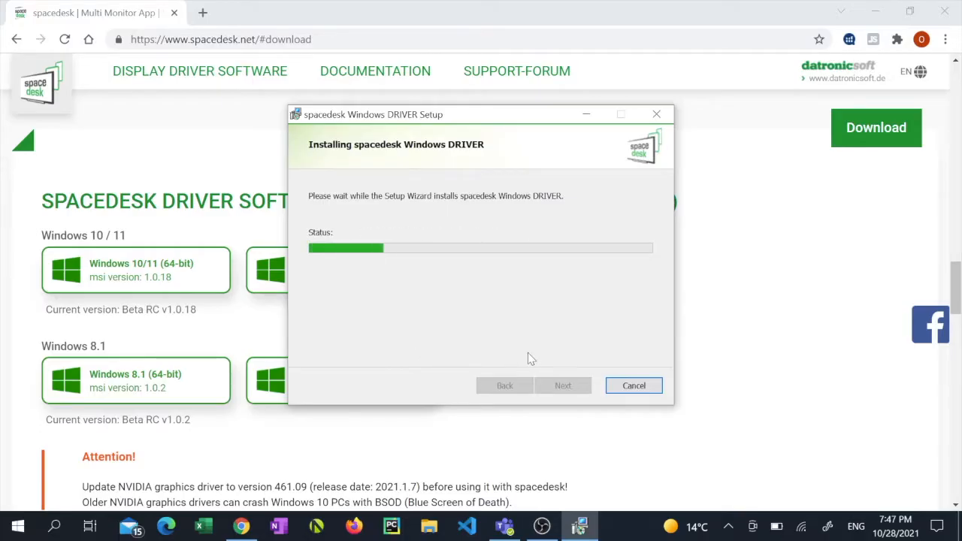
mouse_move(564, 312)
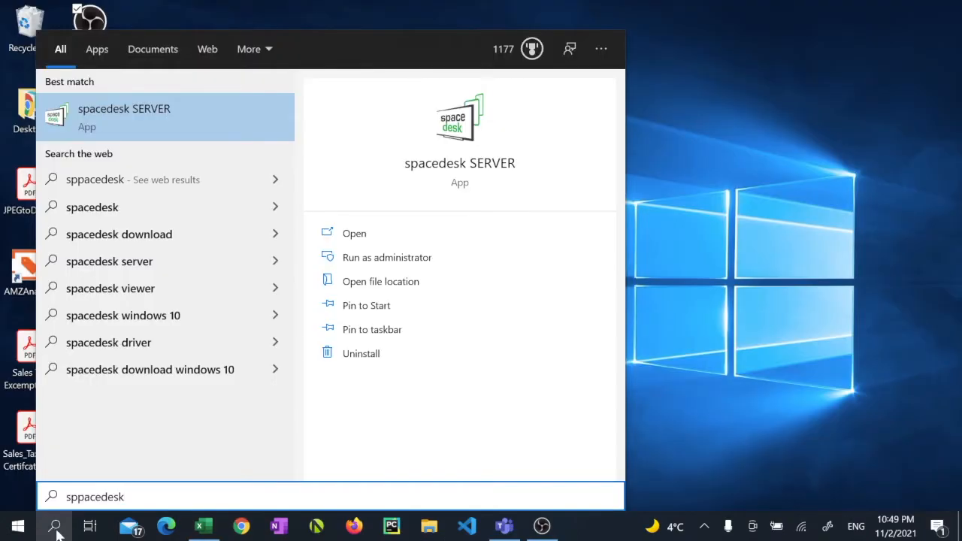
mouse_move(127, 112)
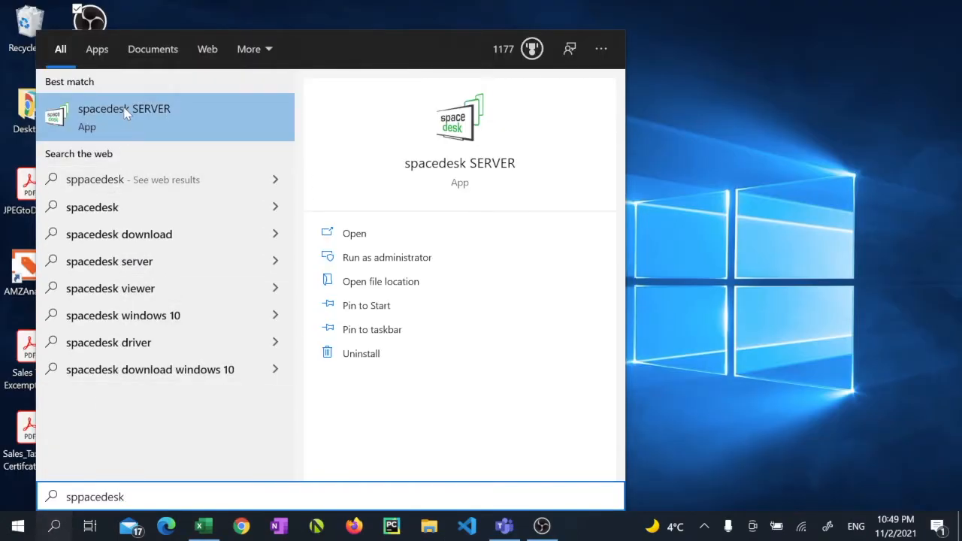
Step: Launch spacedesk SERVER from the Windows Start menu search results
left_click(124, 117)
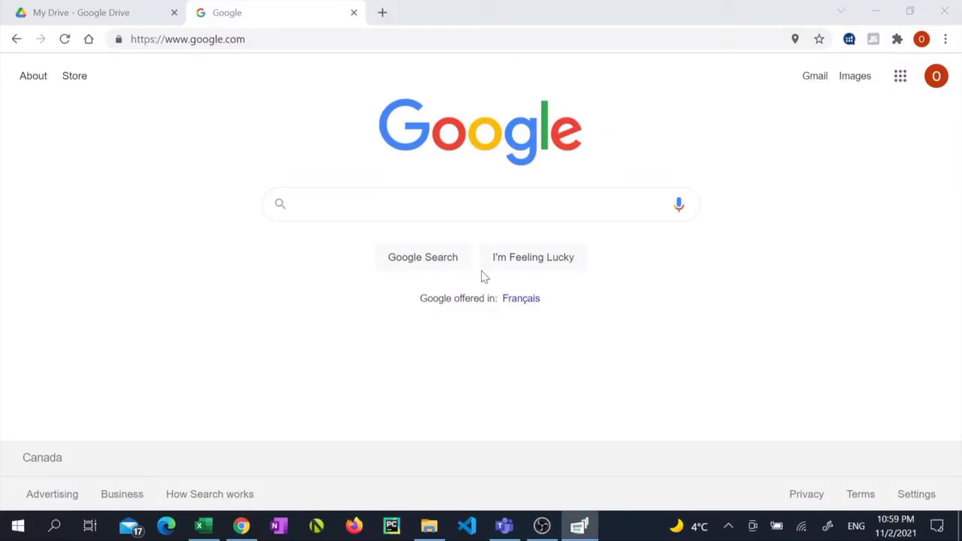
Step: Bring up the spacedesk DRIVER window from the taskbar and choose Settings > Display Settings
left_click(938, 526)
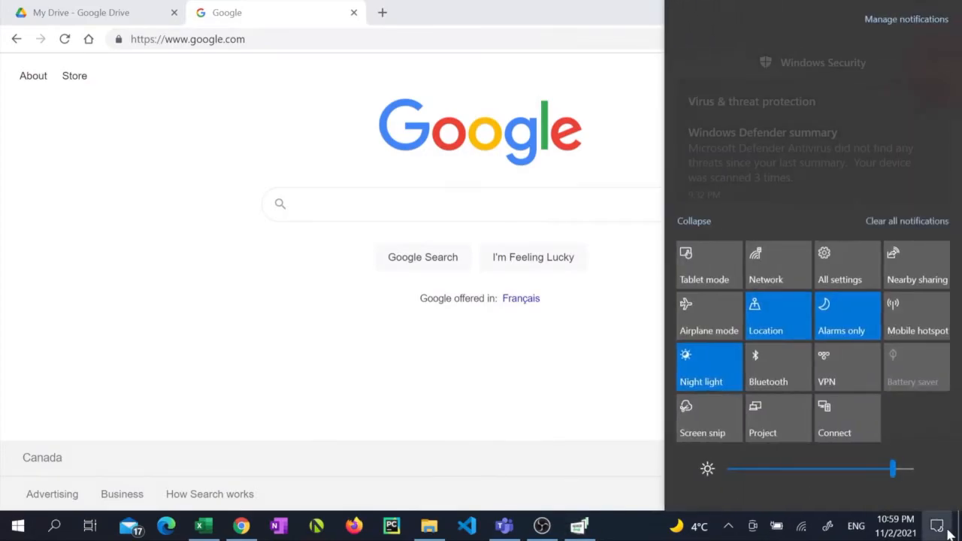
left_click(709, 265)
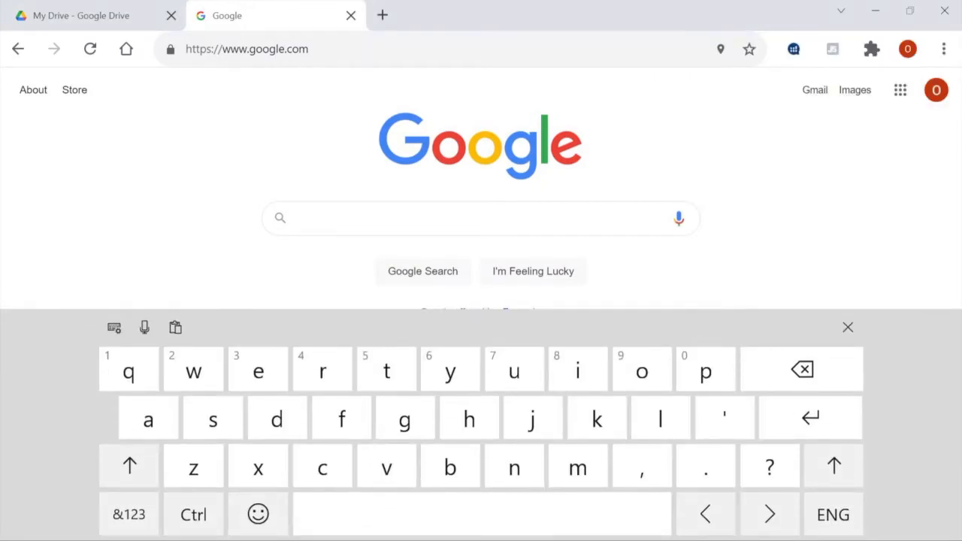
left_click(580, 525)
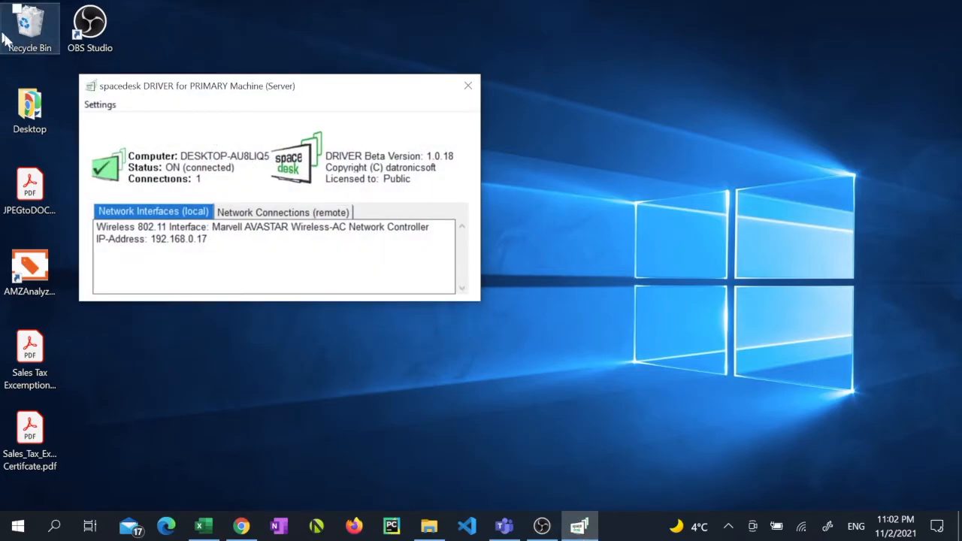
left_click(100, 105)
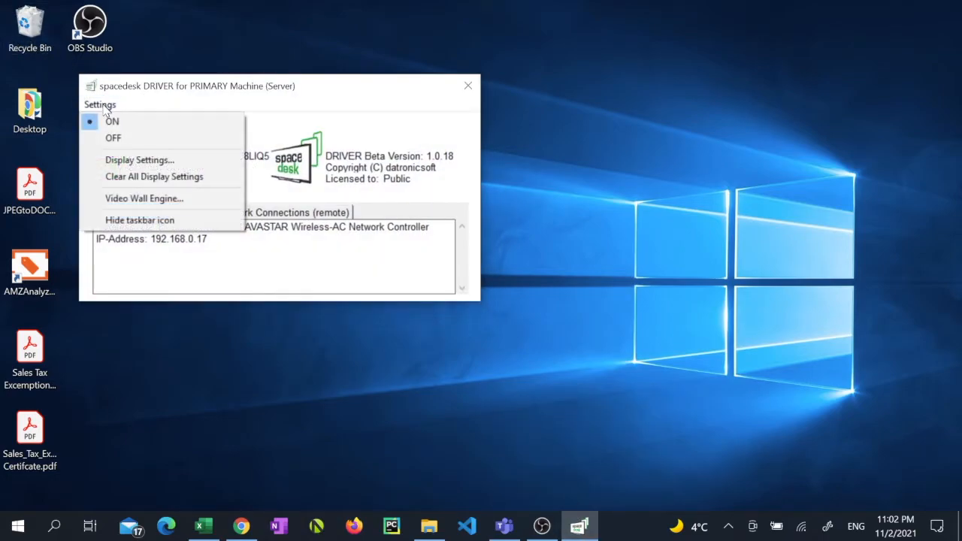
left_click(139, 160)
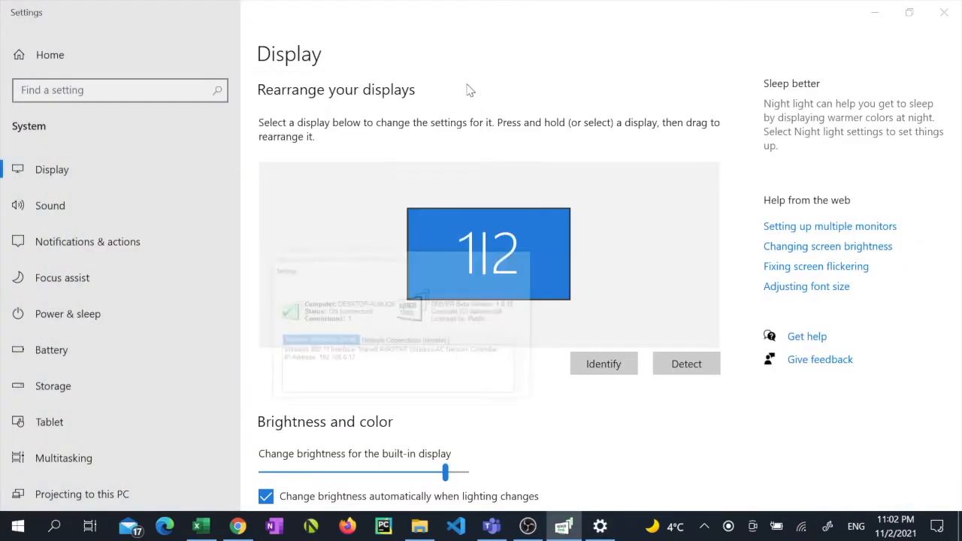
Step: Change Multiple displays from duplicate to 'Extend these displays'
scroll("down", 3)
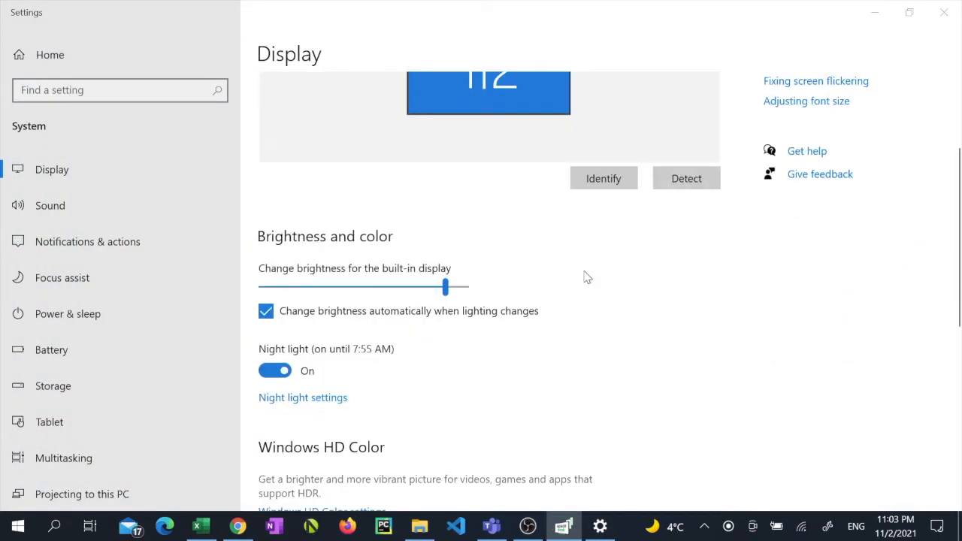
scroll("down", 3)
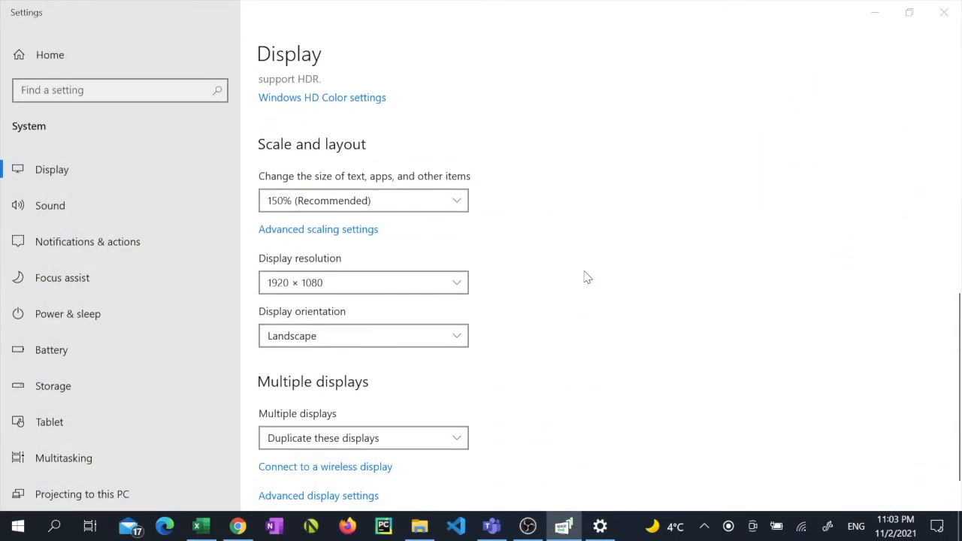
left_click(363, 439)
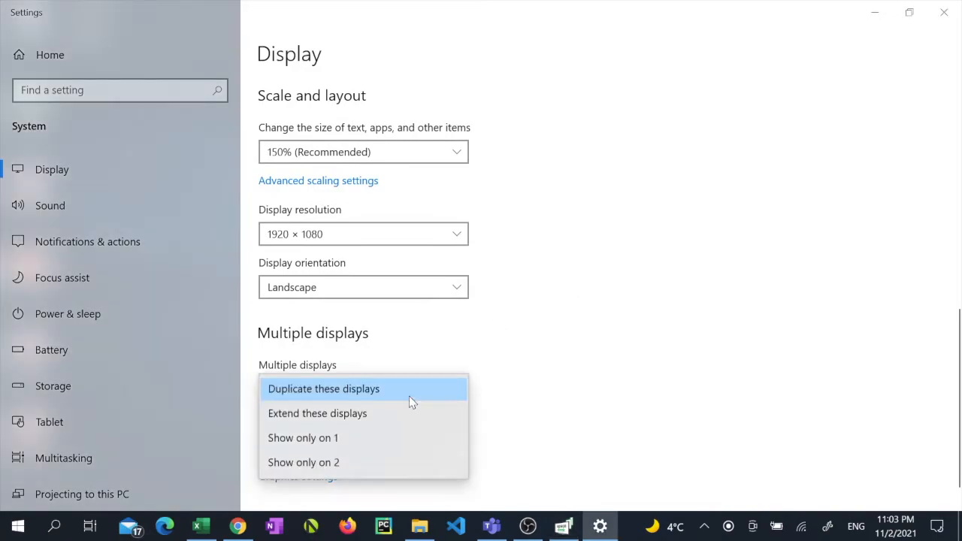
left_click(317, 414)
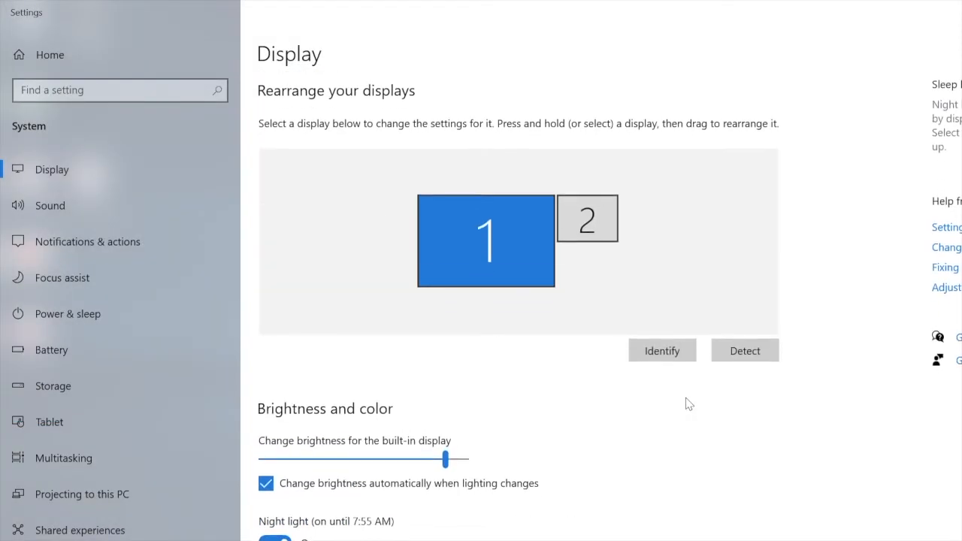
Step: Drag display 2 against display 1's right edge, slightly below its top
left_click(588, 218)
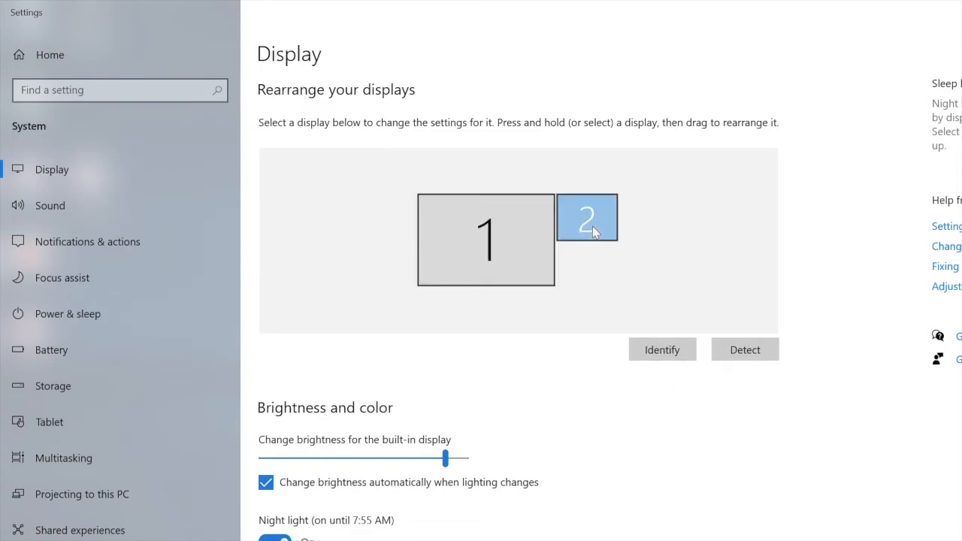
left_click_drag(588, 218, 488, 233)
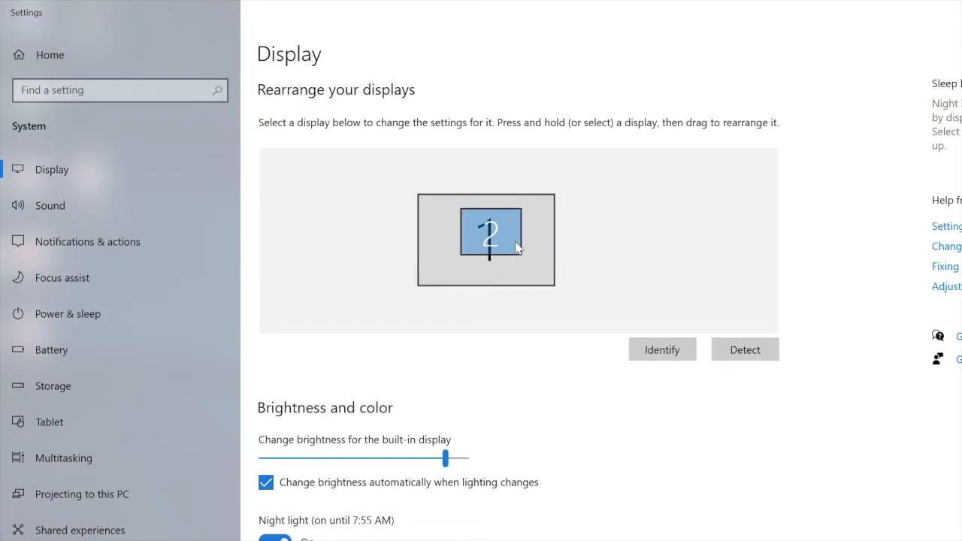
left_click_drag(489, 232, 590, 224)
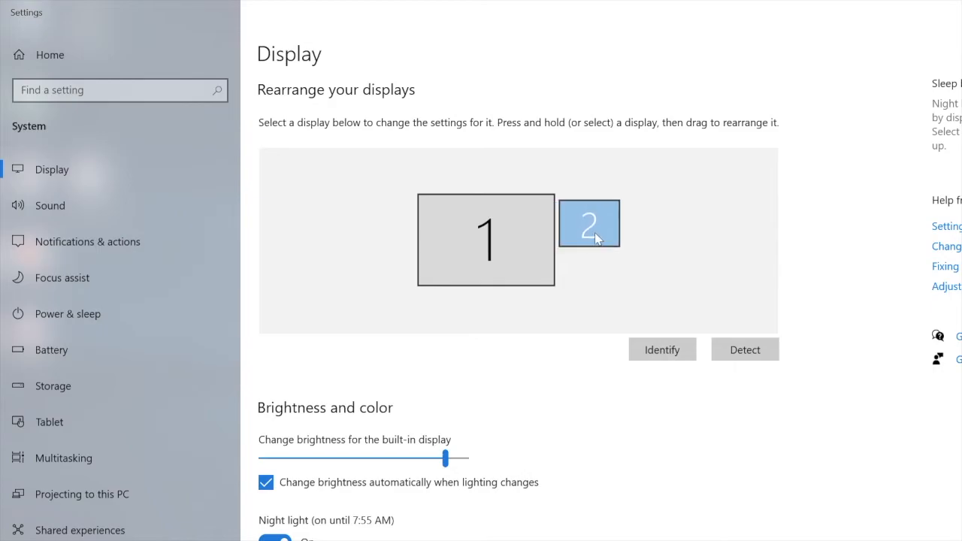